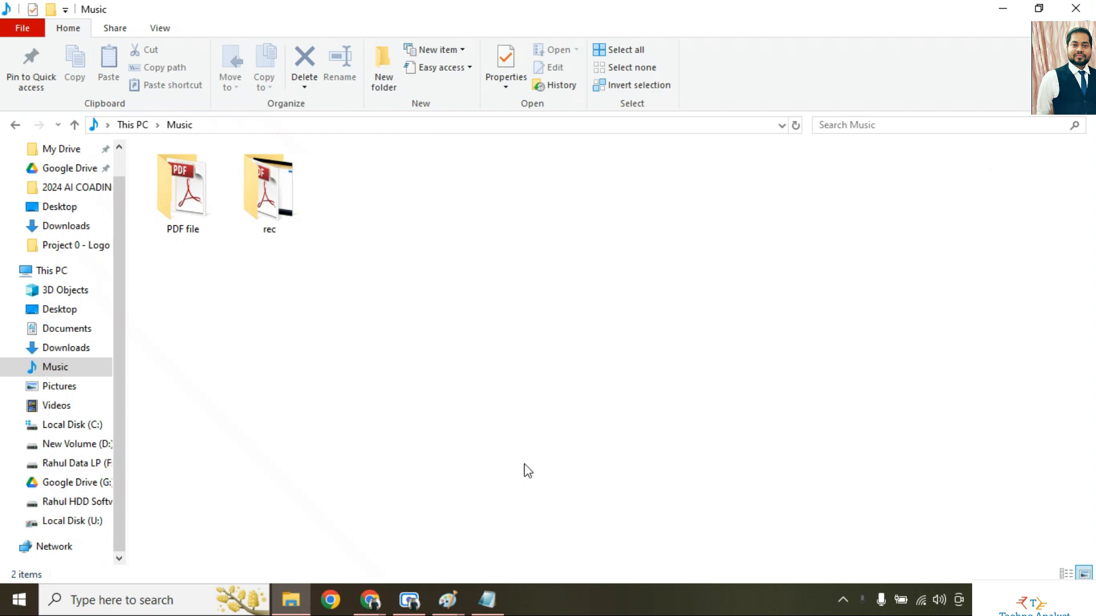
mouse_move(533, 464)
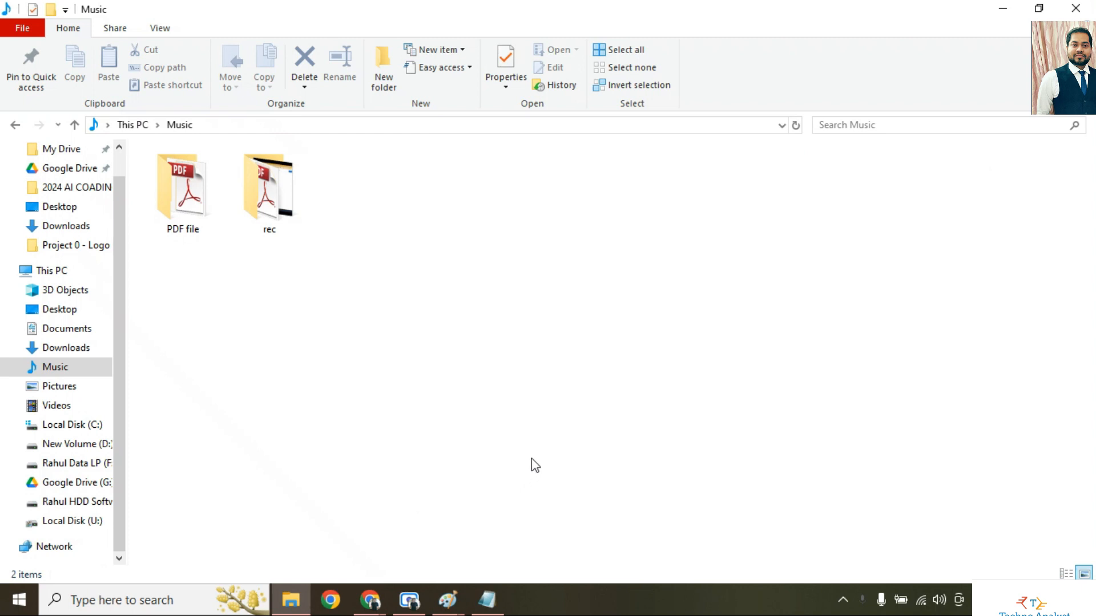
mouse_move(645, 323)
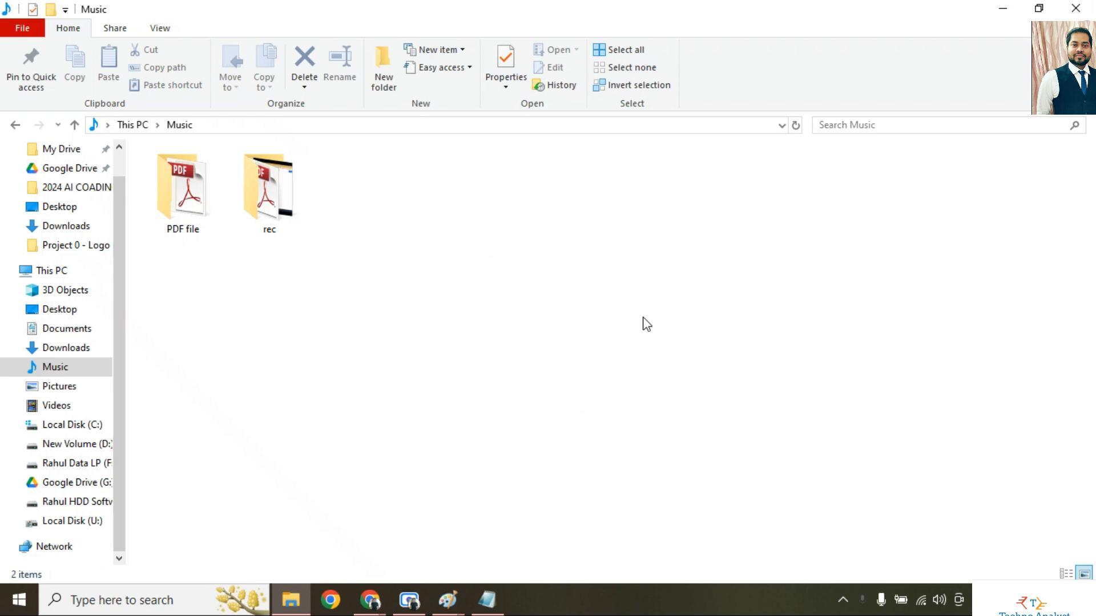
Open the 'PDF file' folder in Music and select 'not working.pdf'.
click(182, 188)
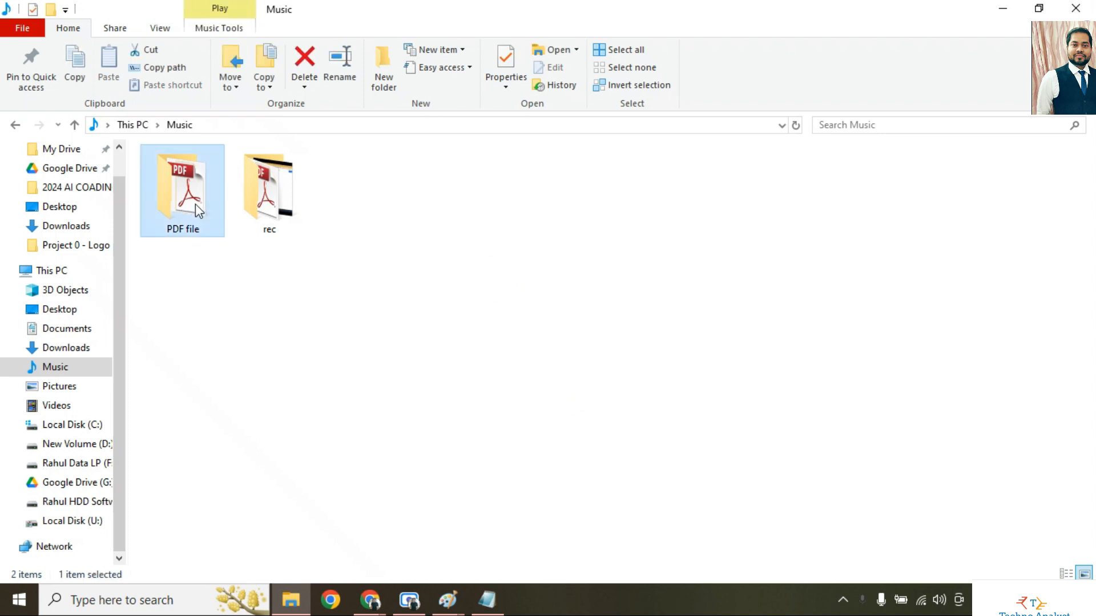
double_click(183, 188)
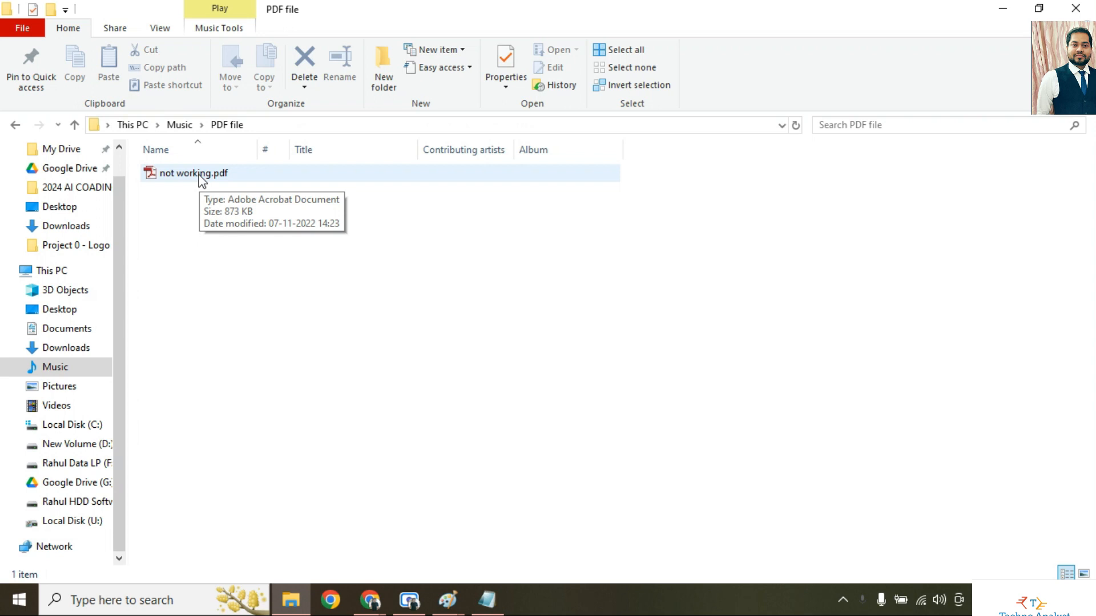
click(198, 173)
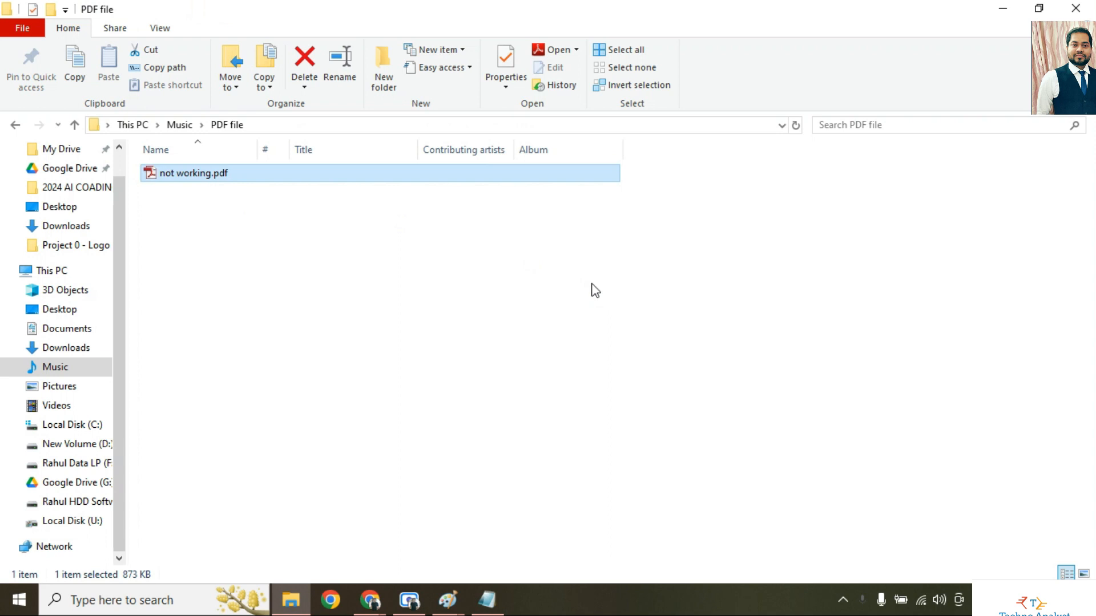
Open 'not working.pdf' in Adobe Reader and dismiss the damaged-file error.
double_click(192, 173)
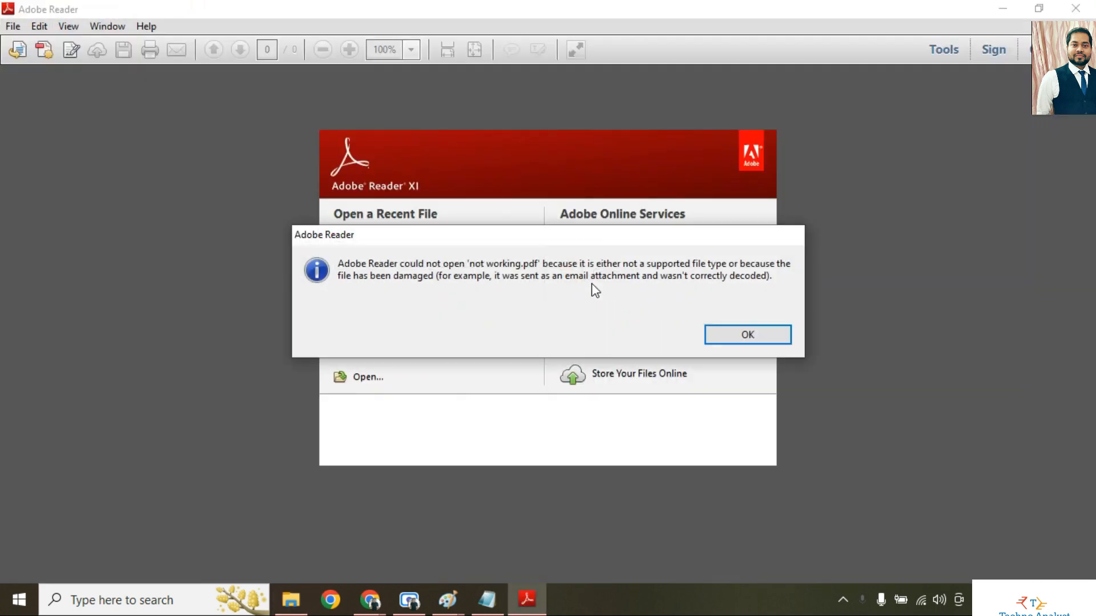
mouse_move(580, 287)
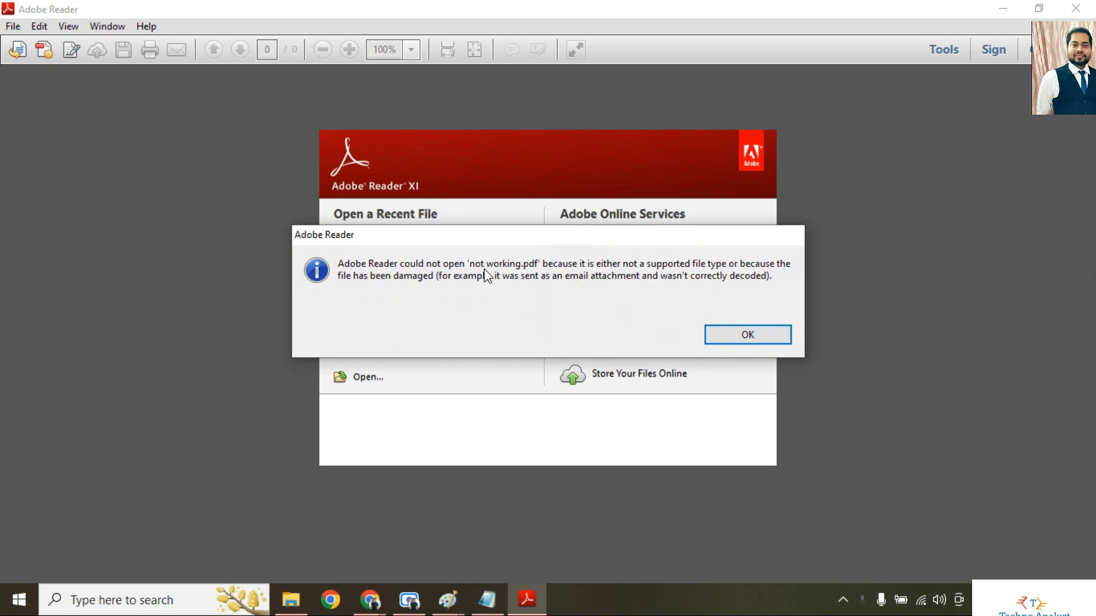
mouse_move(559, 279)
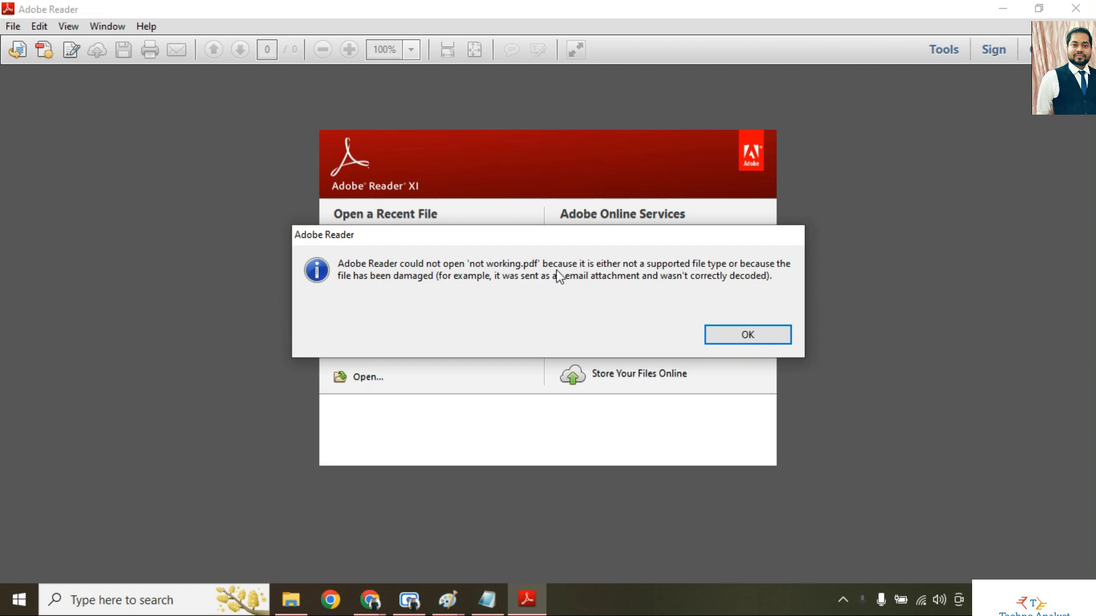
mouse_move(698, 276)
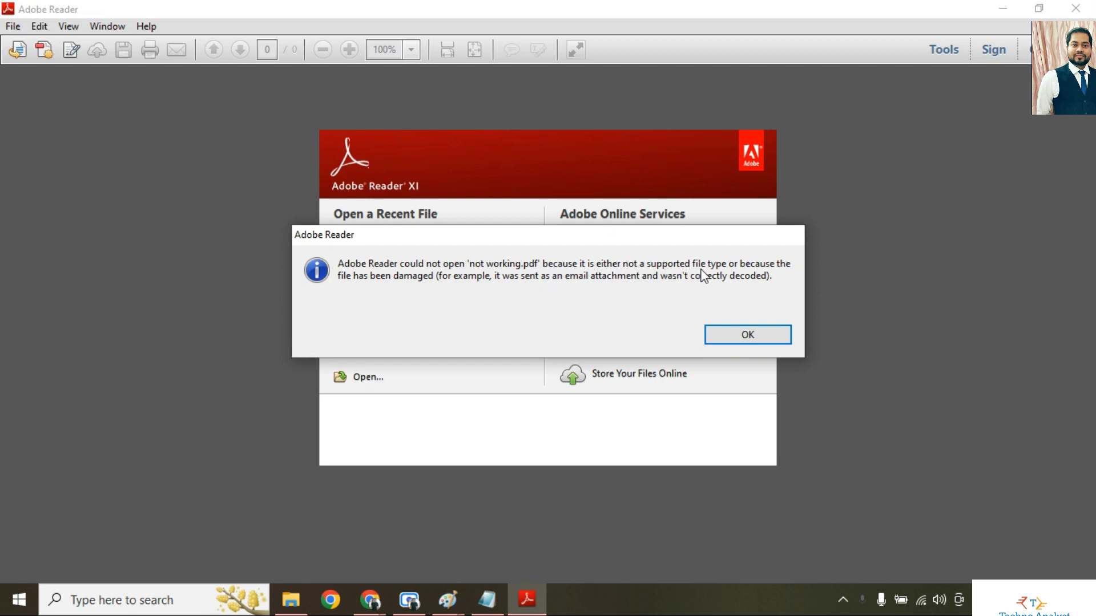
mouse_move(384, 292)
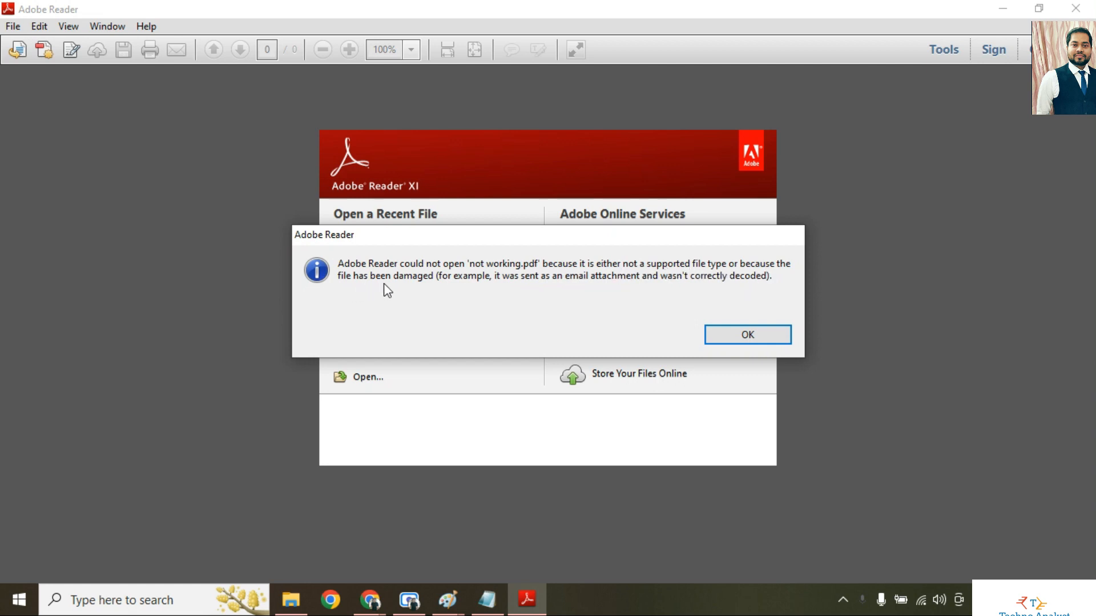
mouse_move(402, 290)
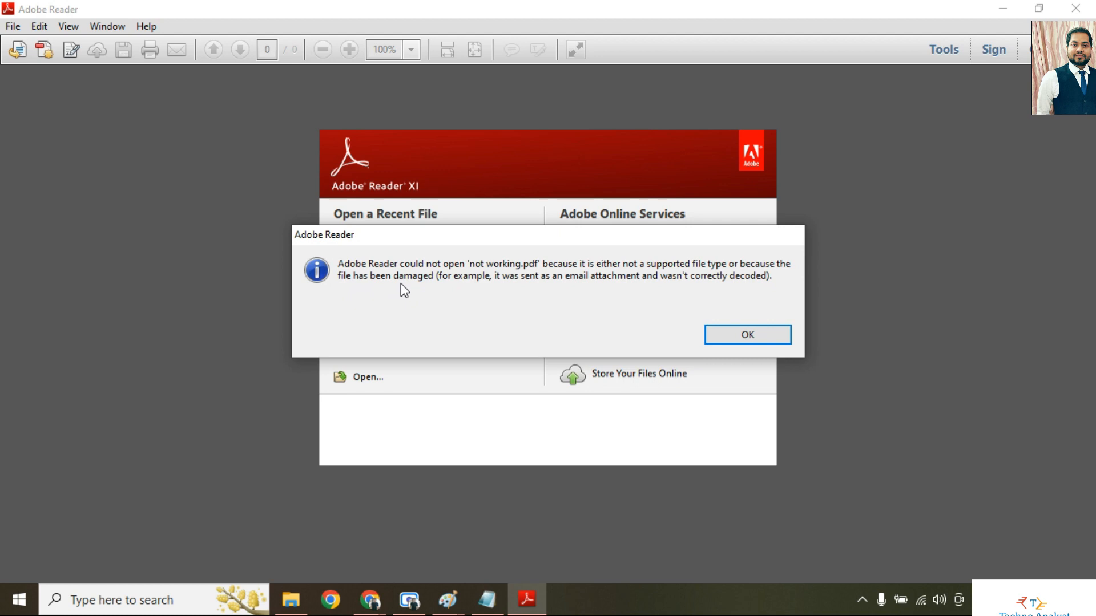
mouse_move(687, 328)
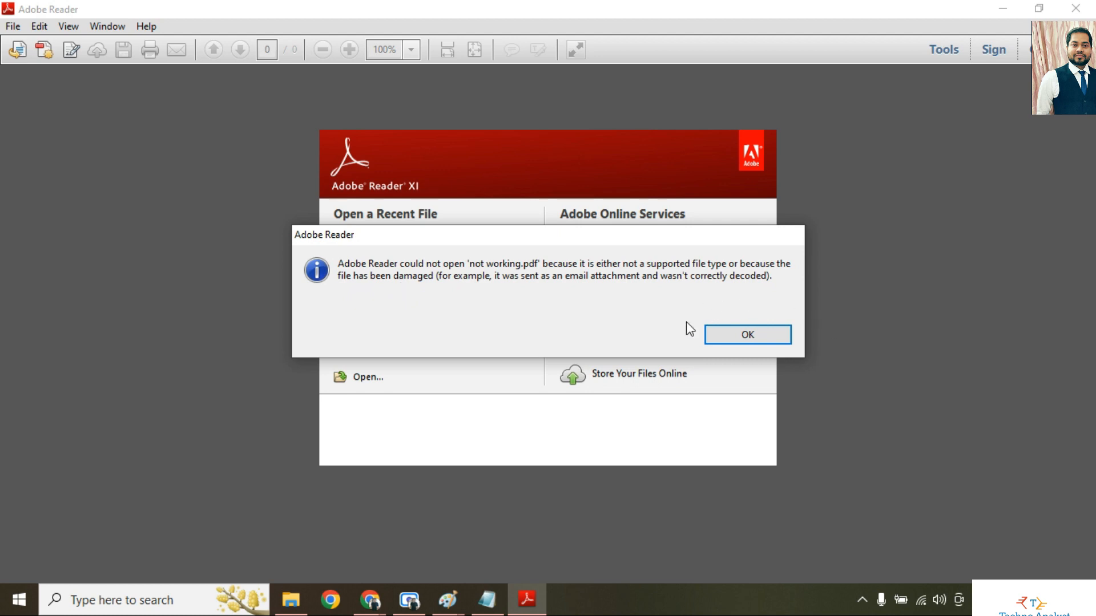
click(748, 334)
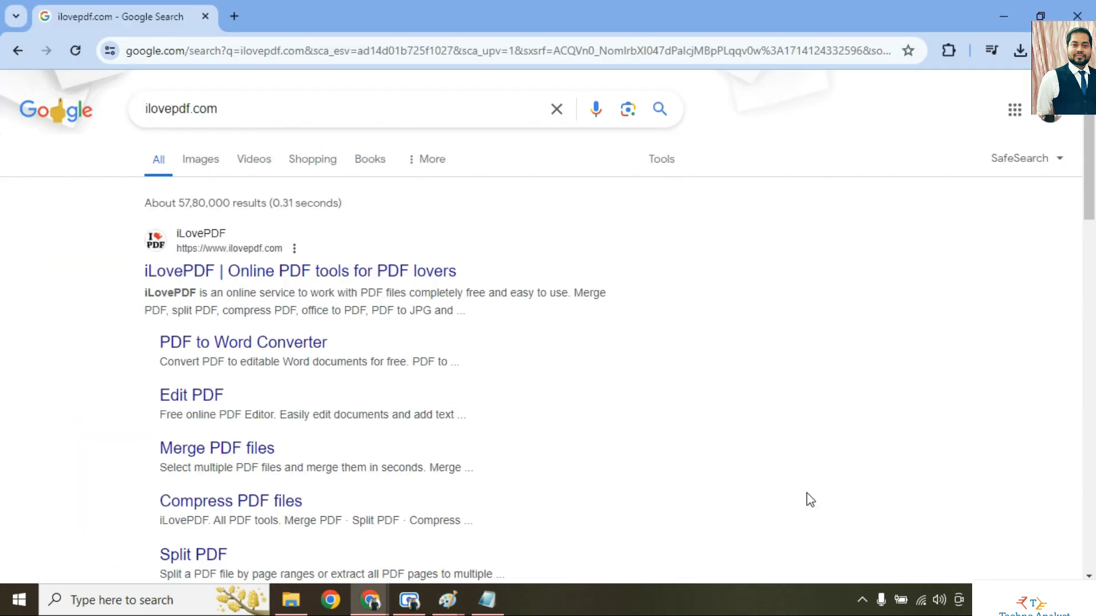
mouse_move(808, 339)
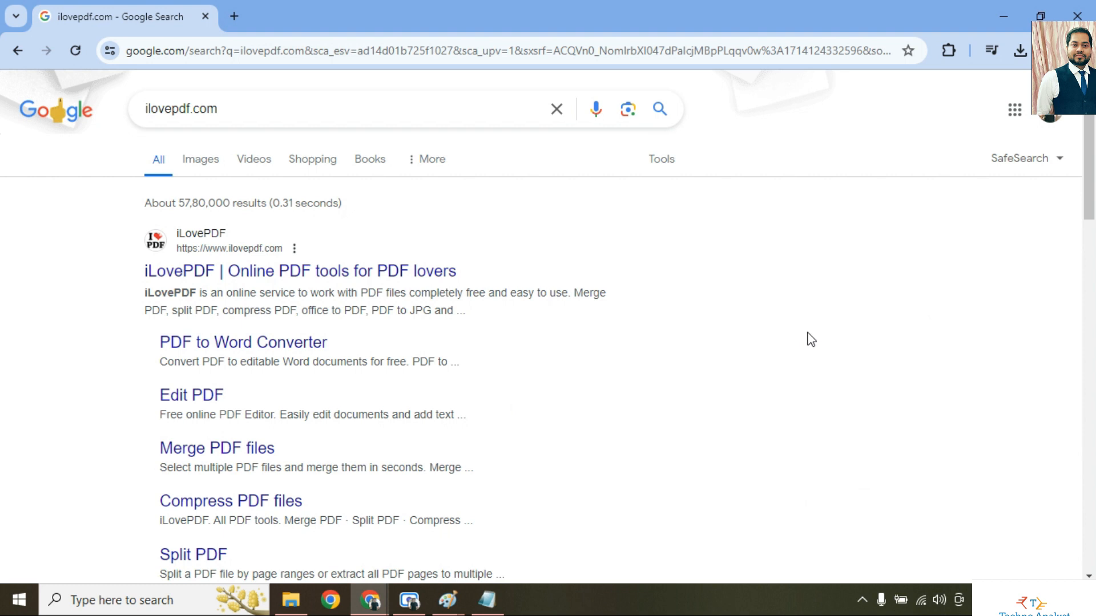
Open the iLovePDF site from the search results and go to Repair PDF.
click(204, 107)
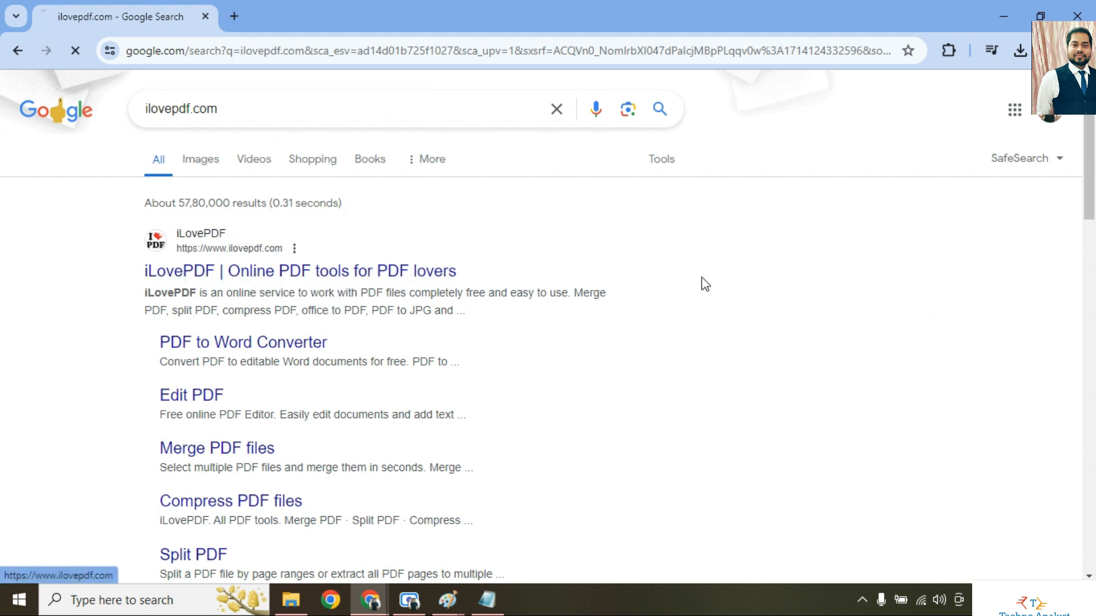
click(301, 271)
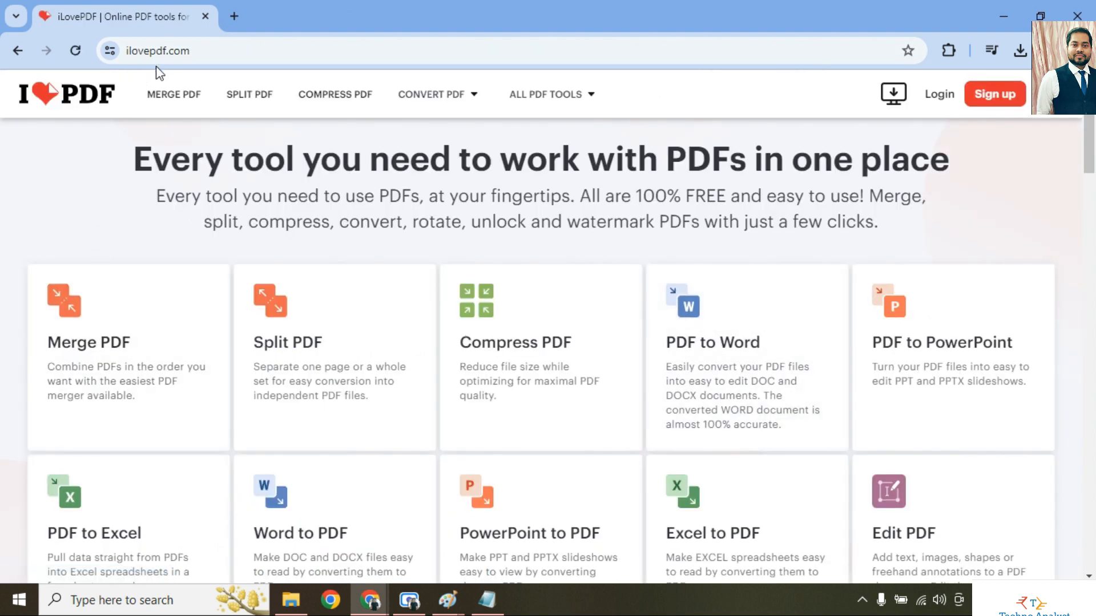
mouse_move(428, 314)
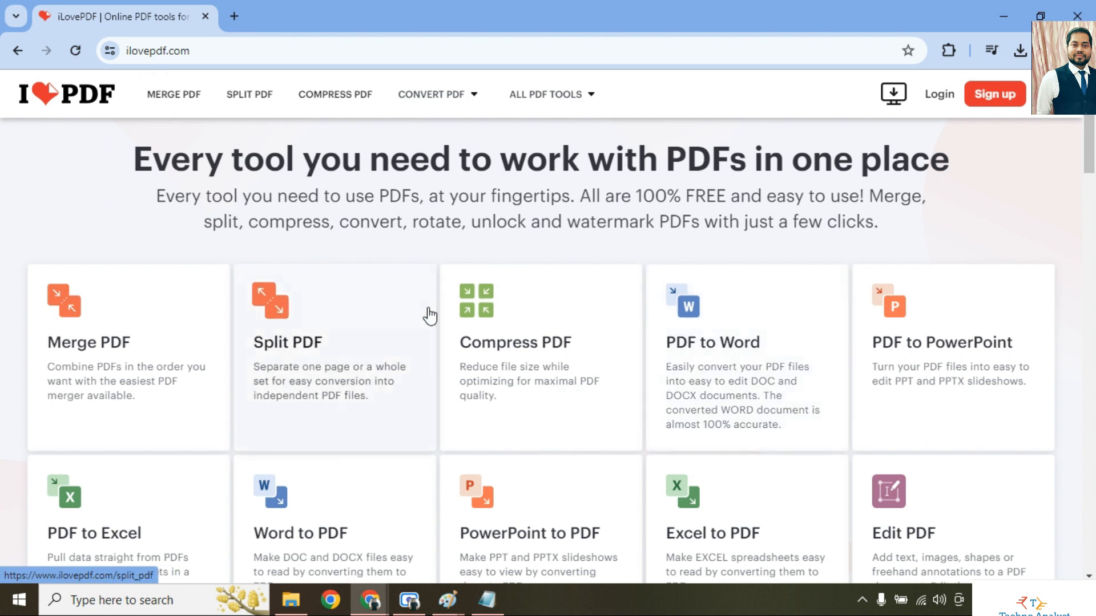
scroll(down, 3)
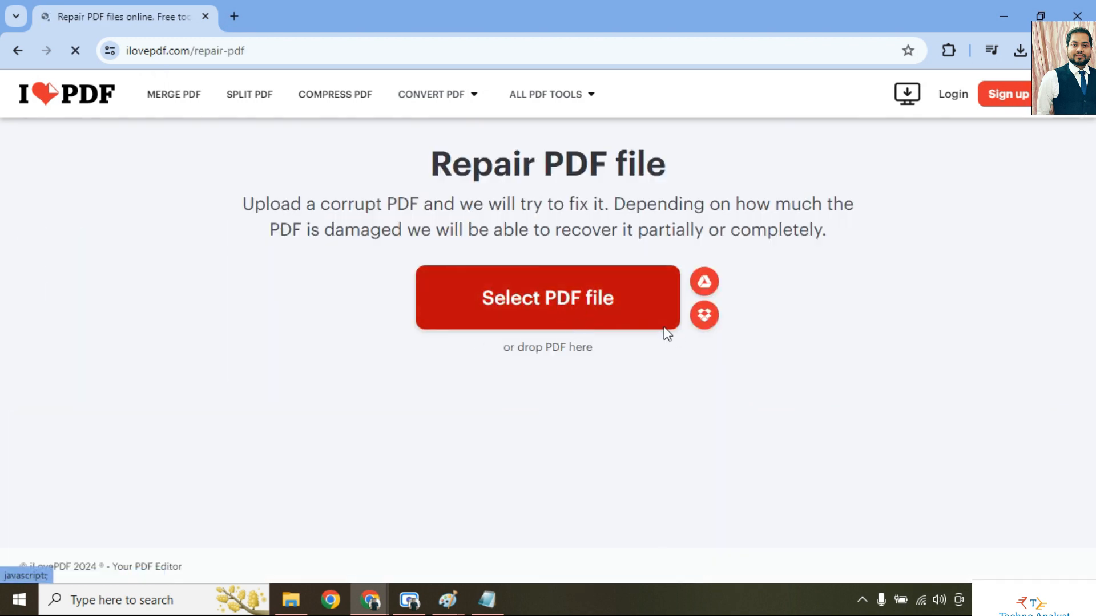
Upload 'not working.pdf' from Music > PDF file to the Repair PDF tool.
click(548, 297)
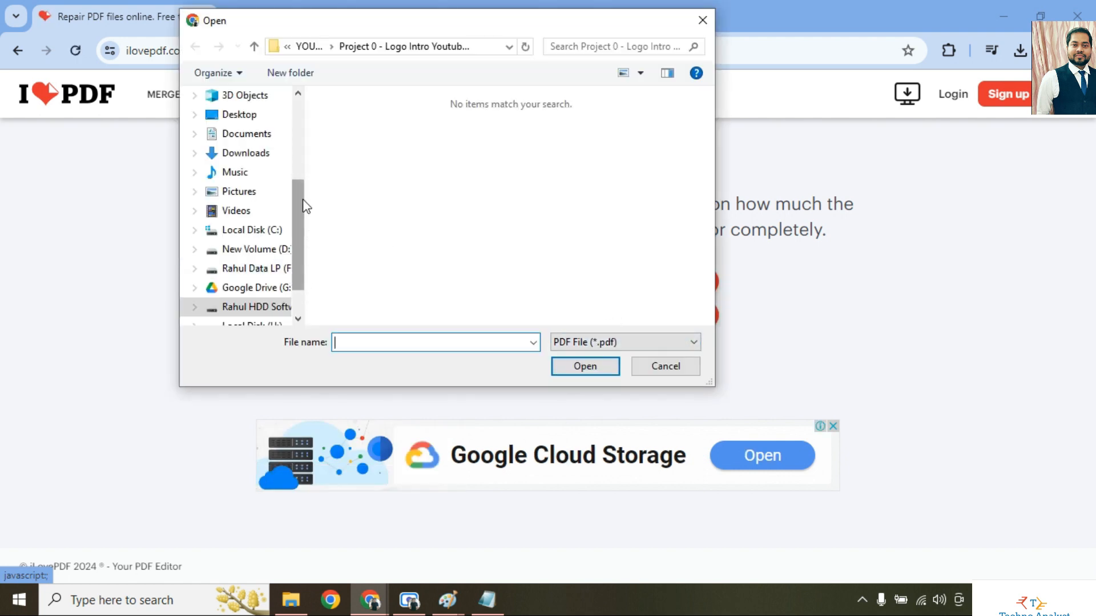
mouse_move(535, 225)
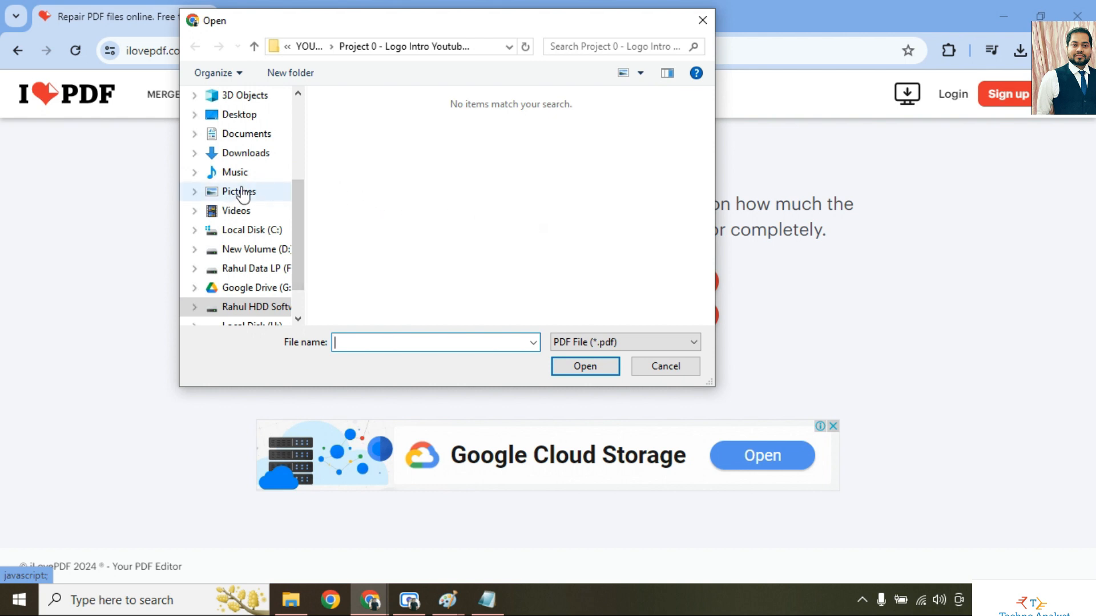
click(236, 172)
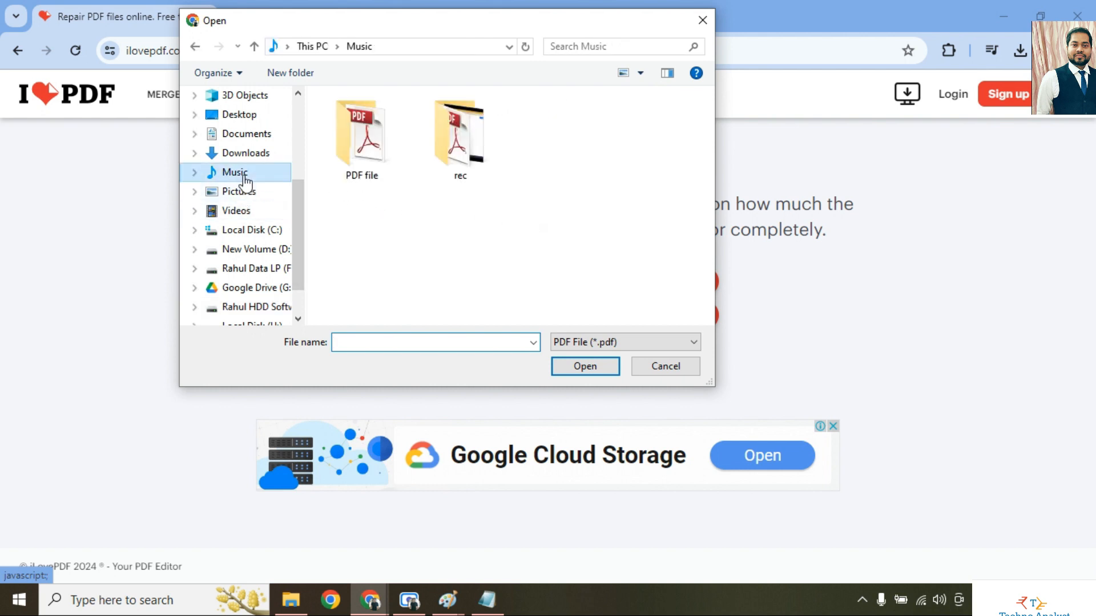
double_click(360, 131)
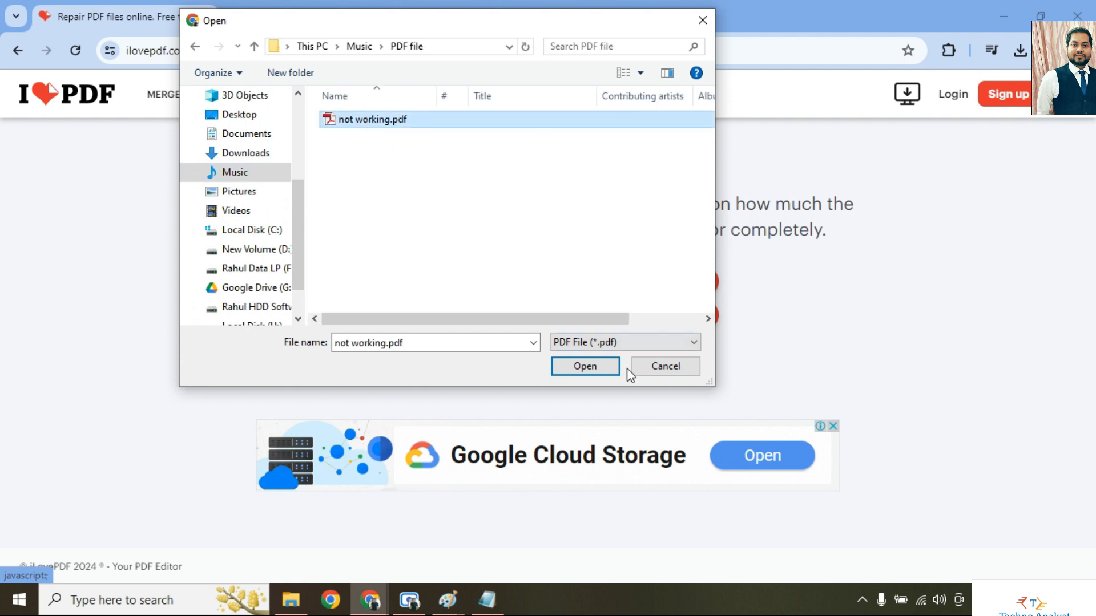
click(585, 367)
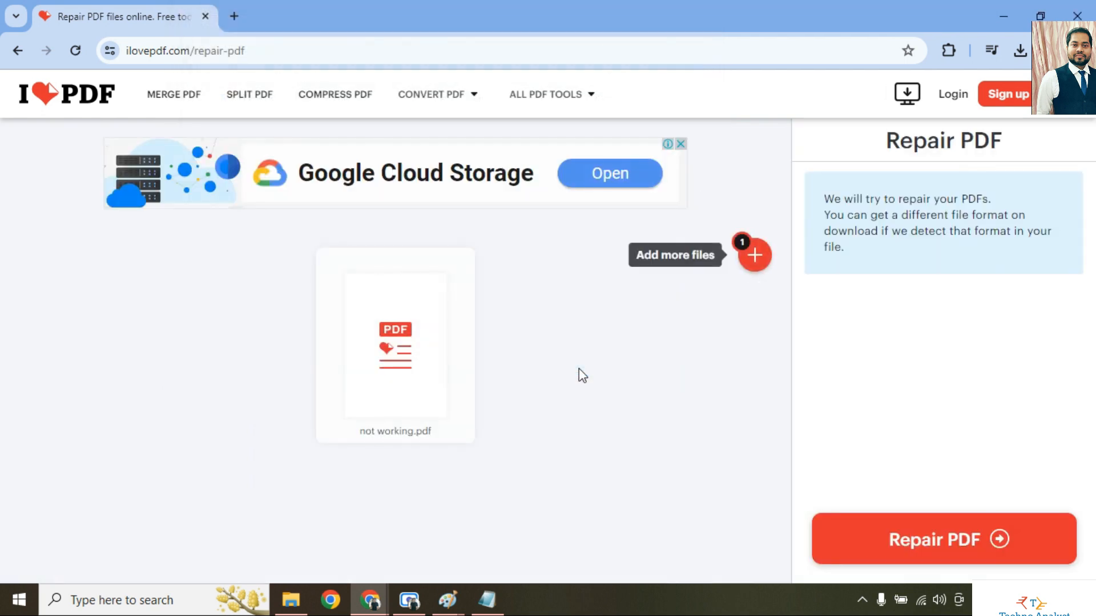
mouse_move(298, 455)
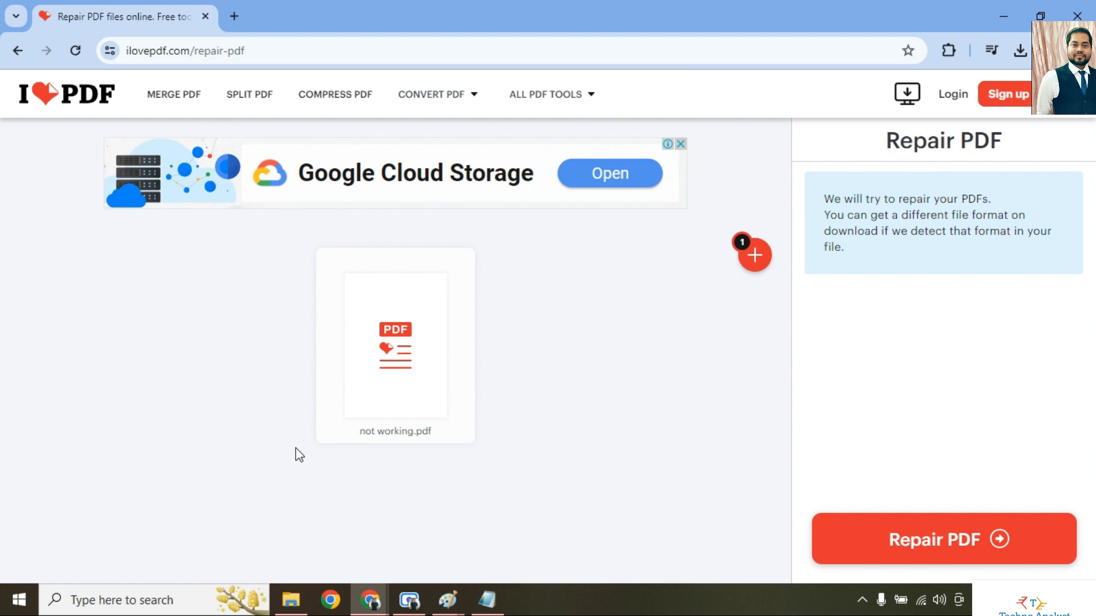
mouse_move(880, 549)
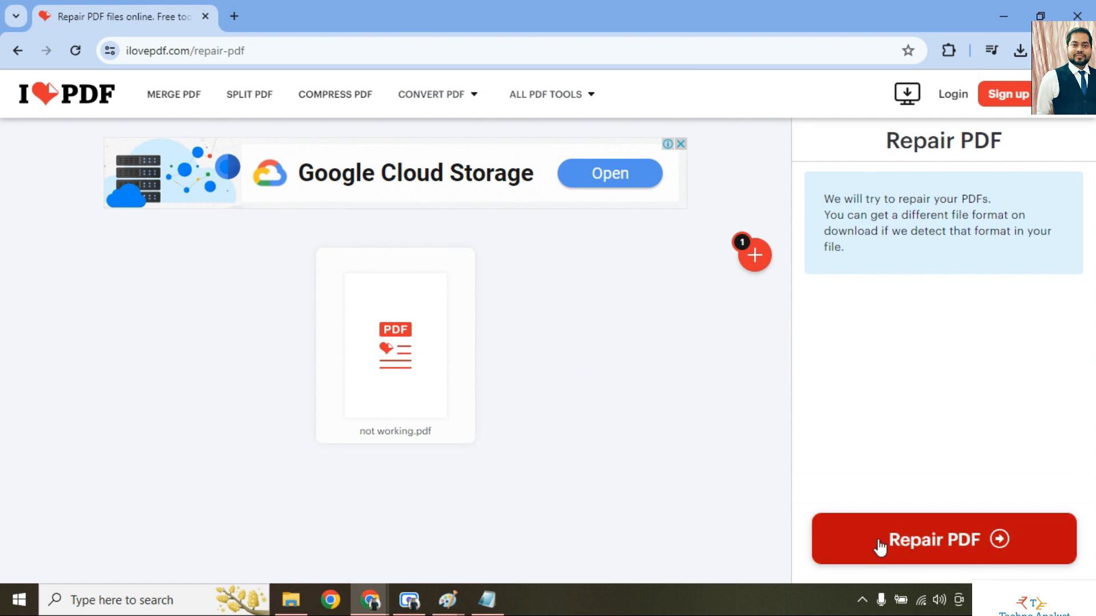
Repair the PDF, then download and open 'not working_repaired.pdf'.
click(933, 539)
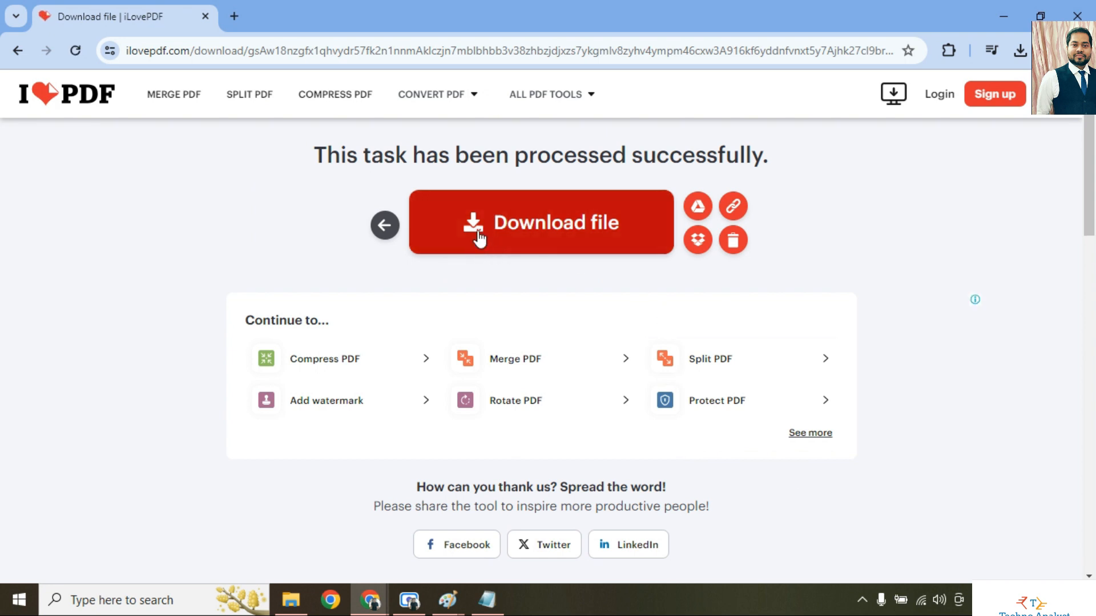
click(511, 231)
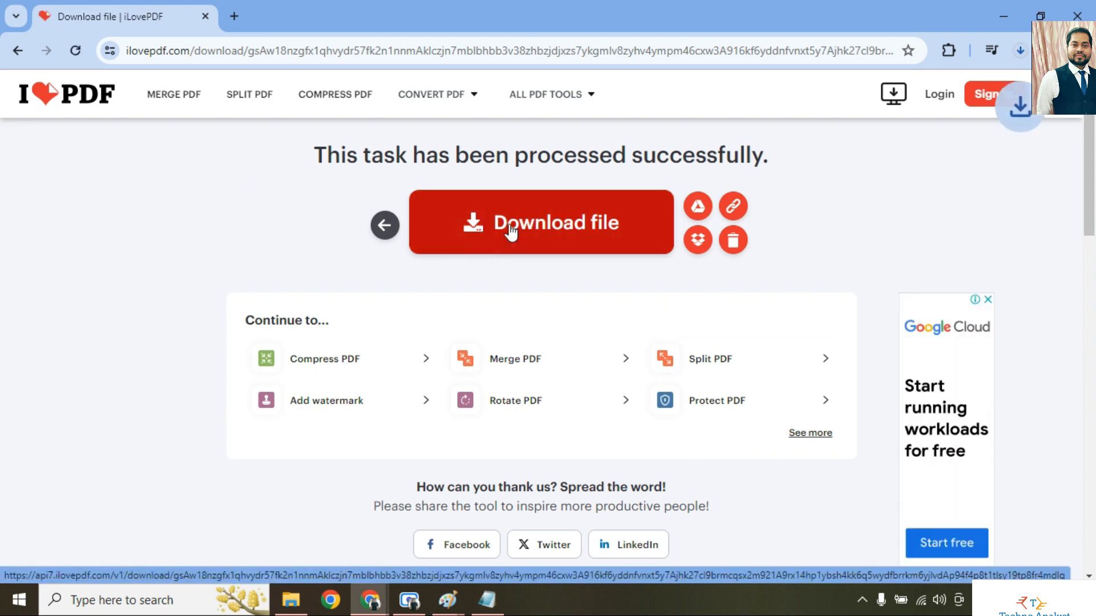
click(539, 223)
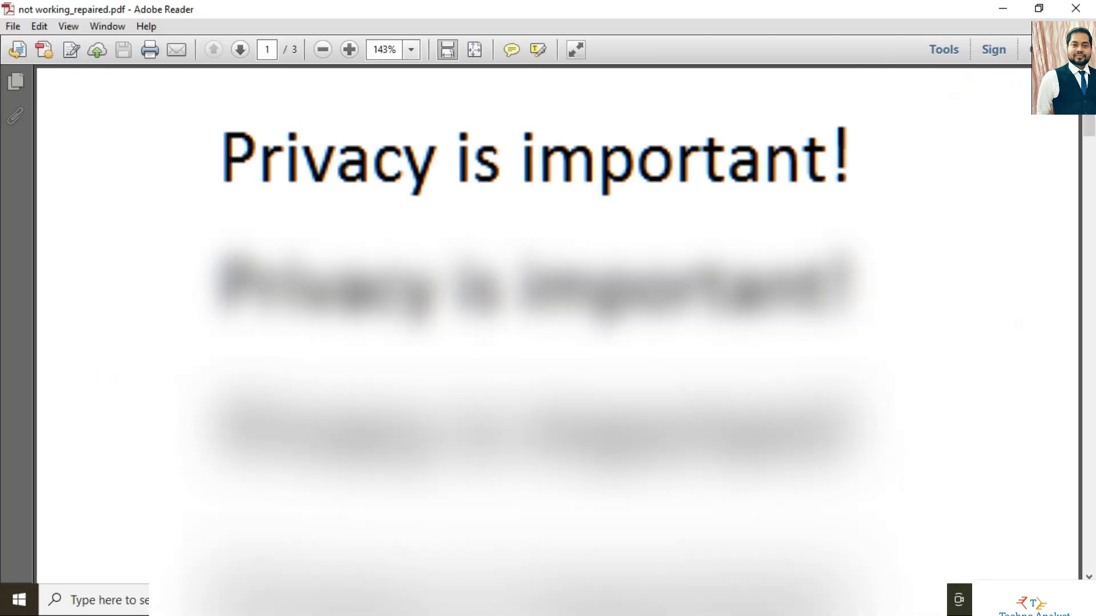
click(239, 49)
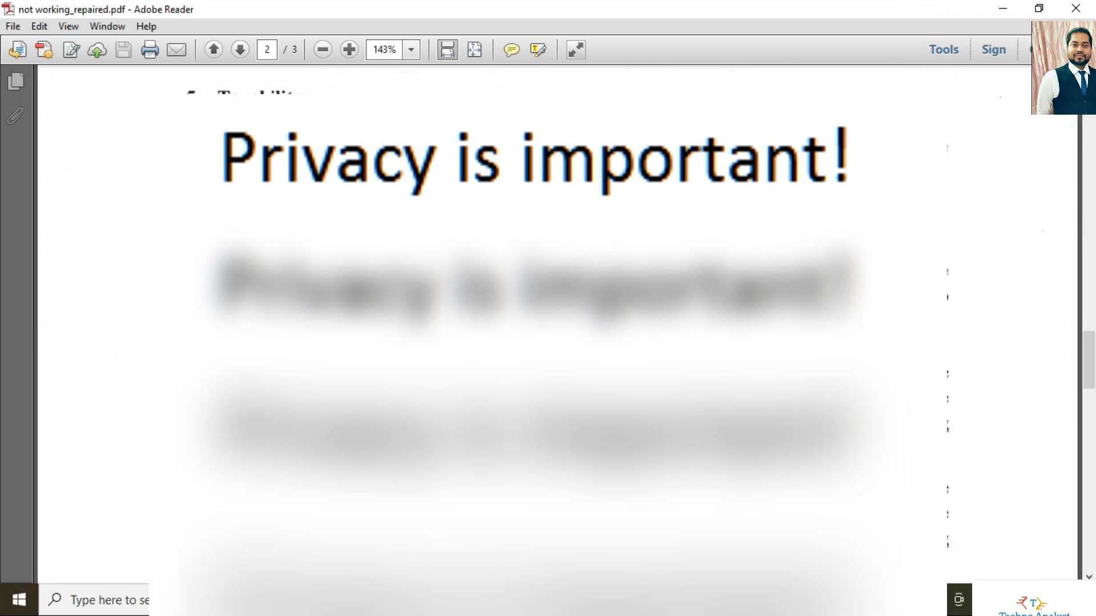
click(239, 50)
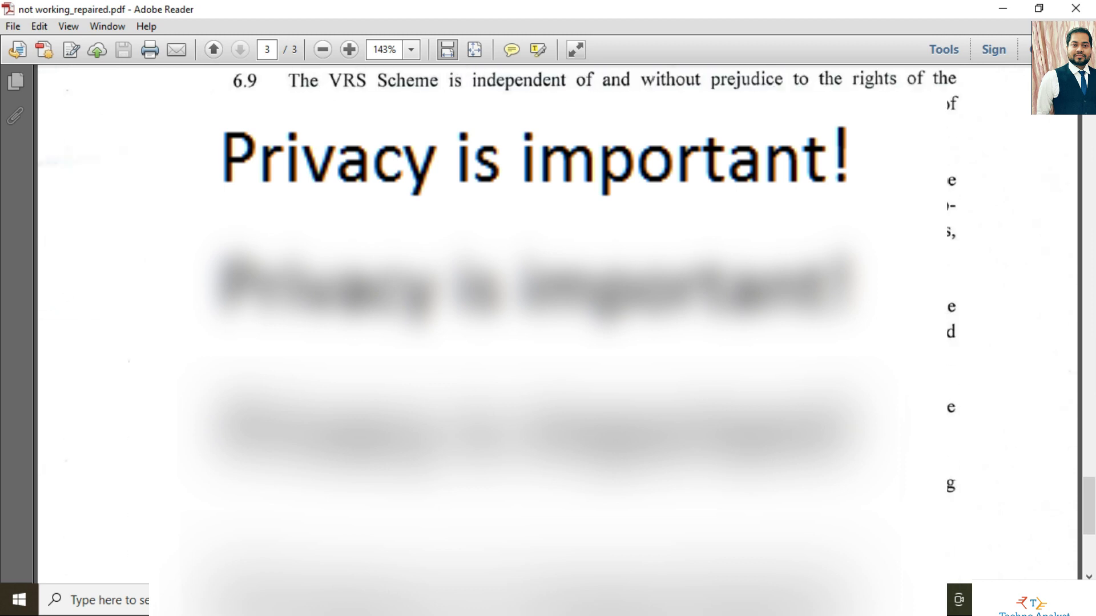
scroll(down, 3)
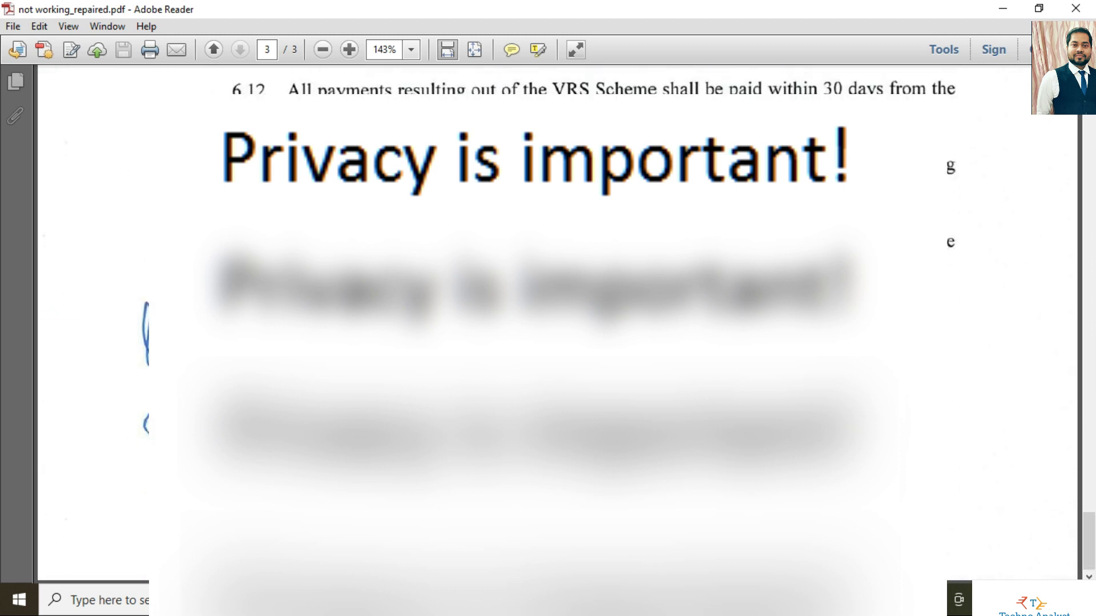
click(217, 50)
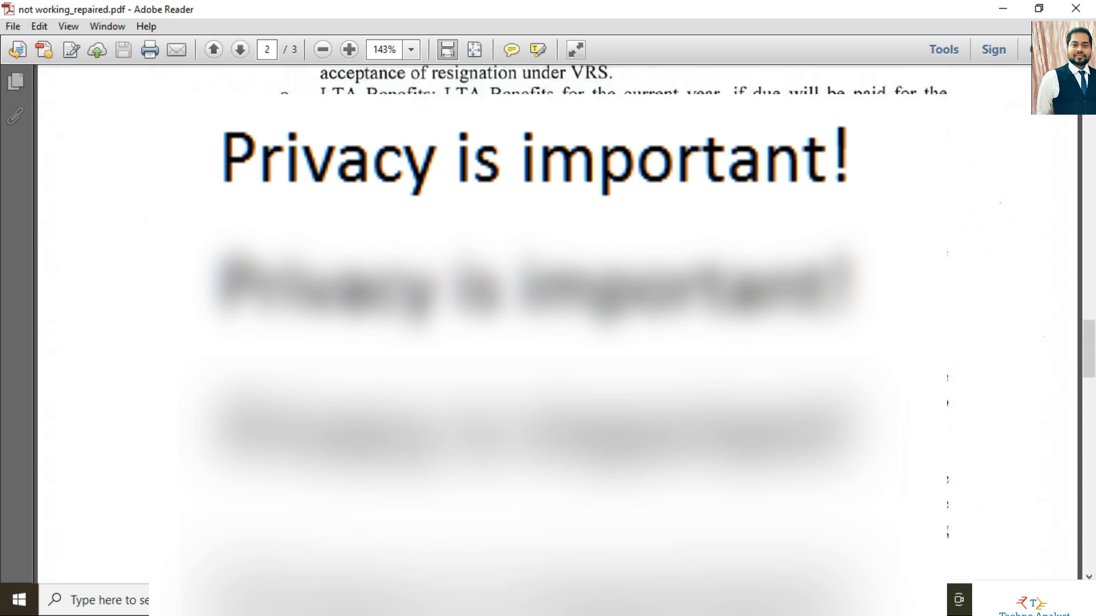
click(217, 50)
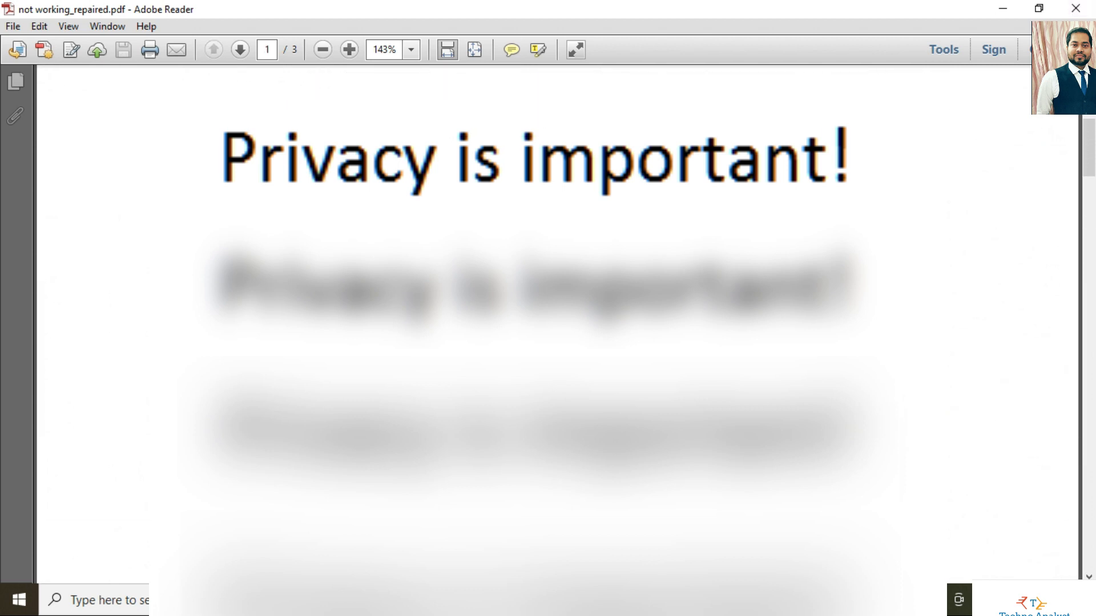
mouse_move(1068, 8)
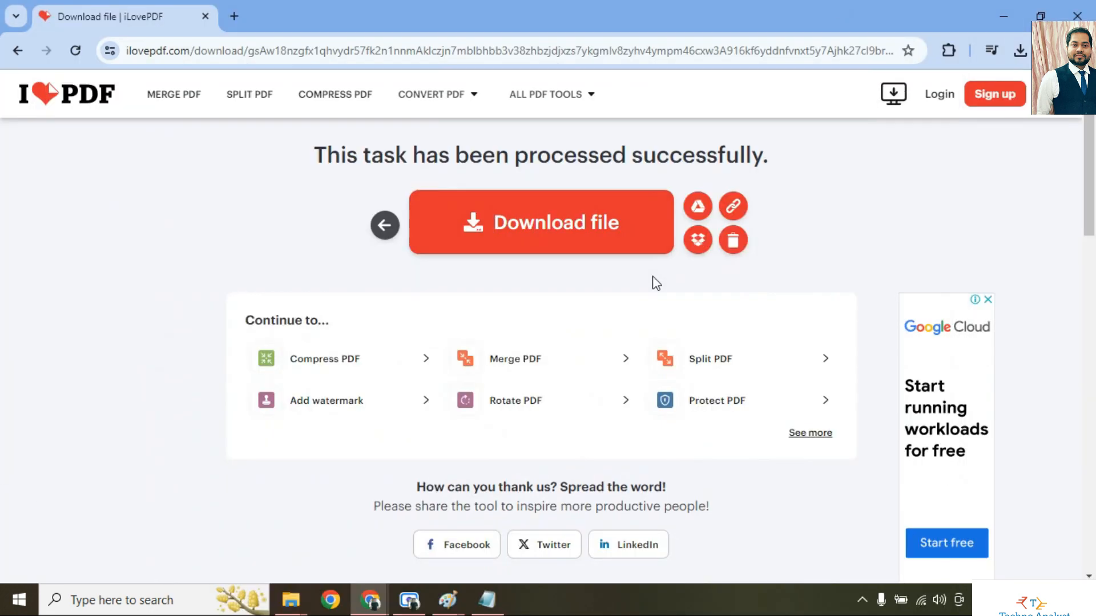
mouse_move(615, 279)
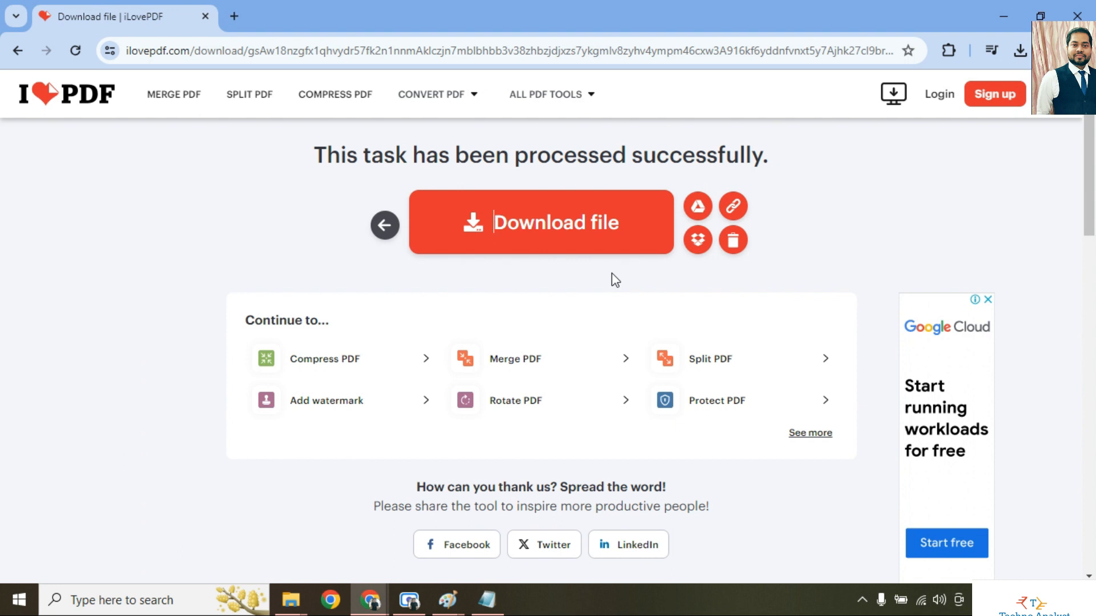
Open ALL PDF TOOLS in iLovePDF's top navigation bar.
click(546, 94)
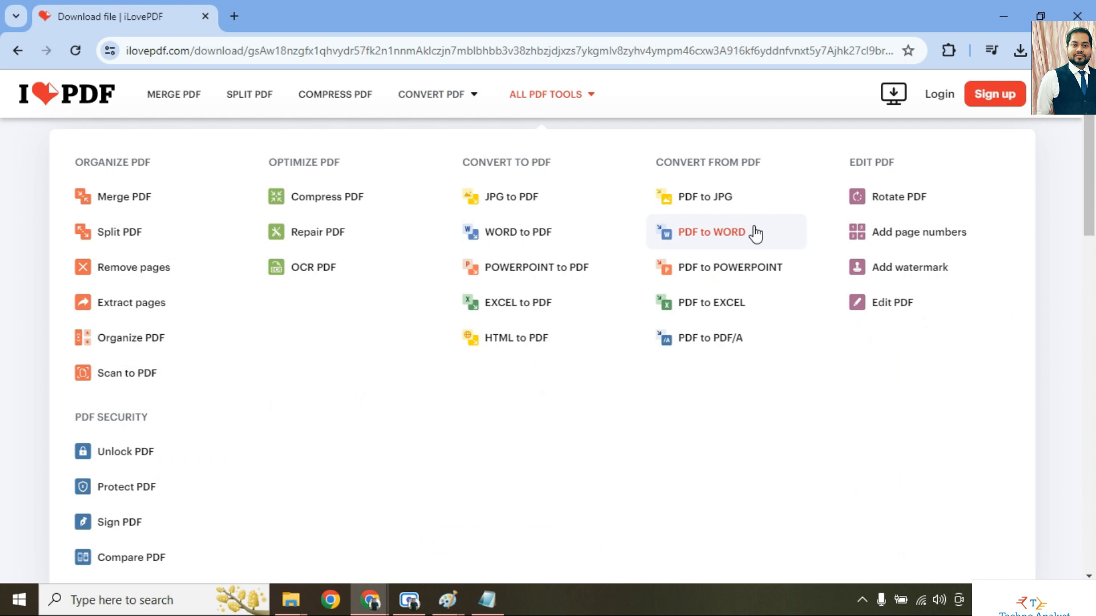
mouse_move(574, 394)
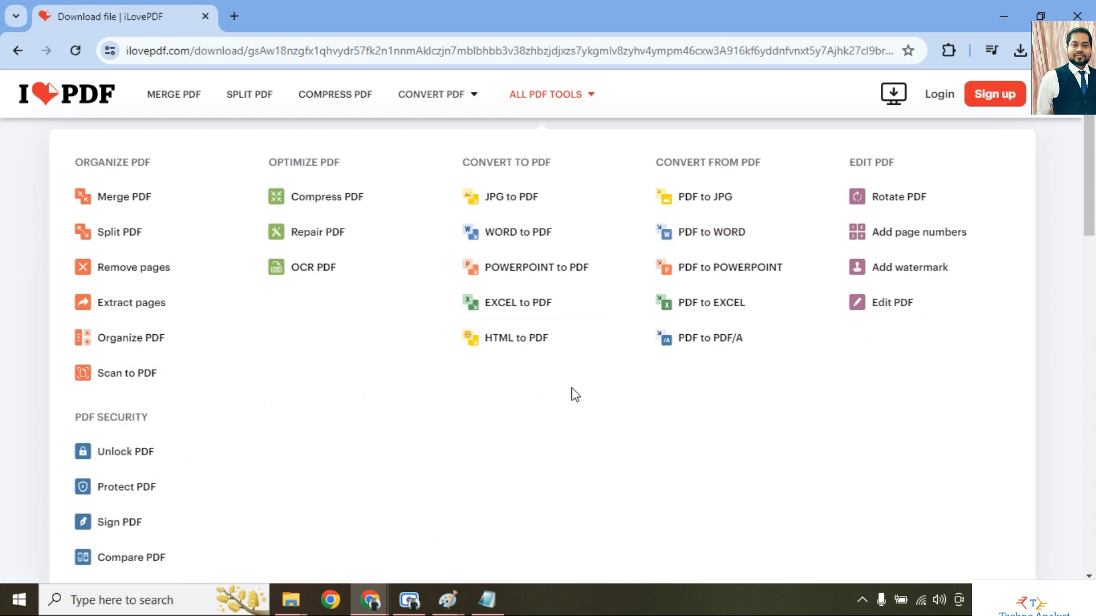